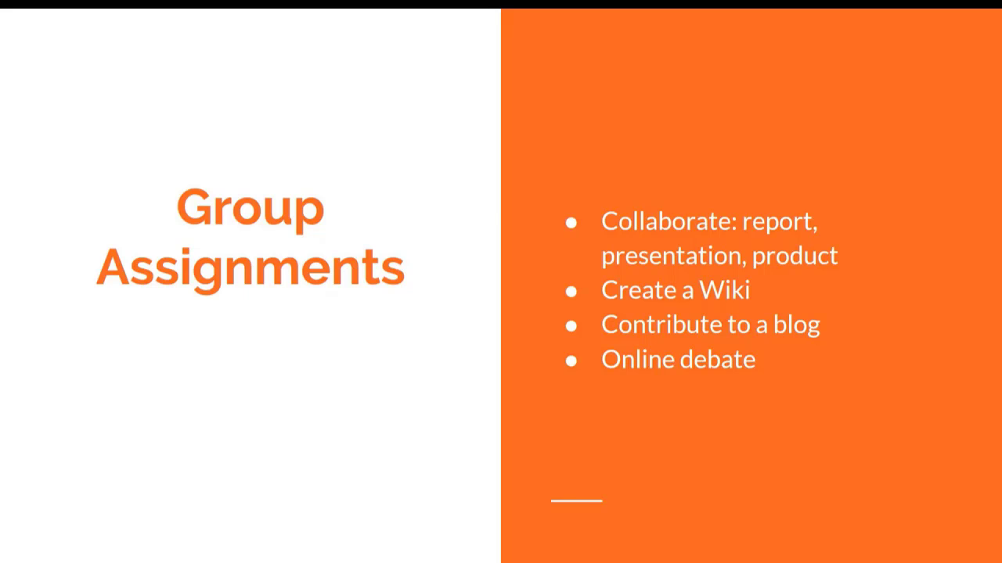
Advance the slideshow past Group Assignments to the CTL support contacts slide.
{"action": "key", "text": "Right"}
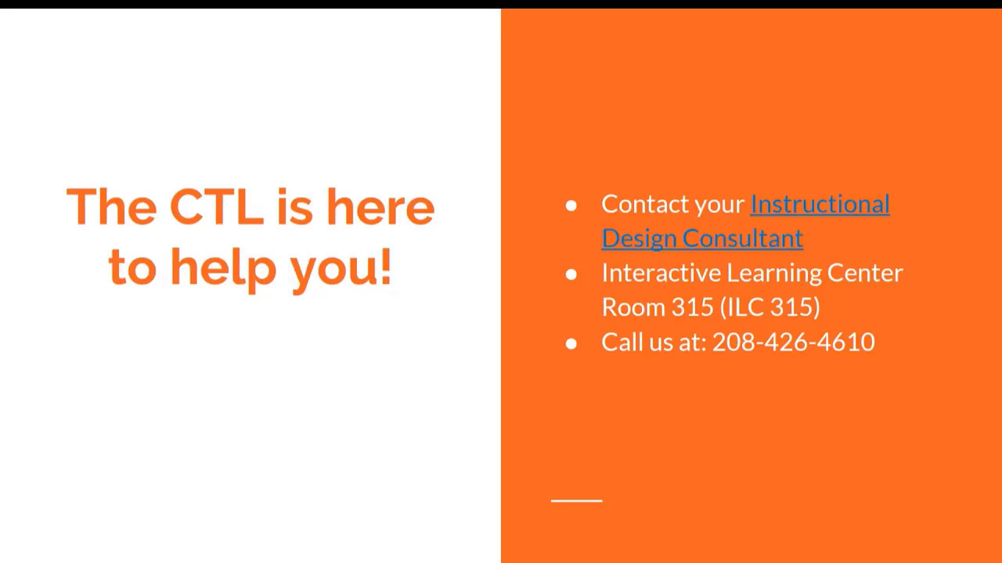